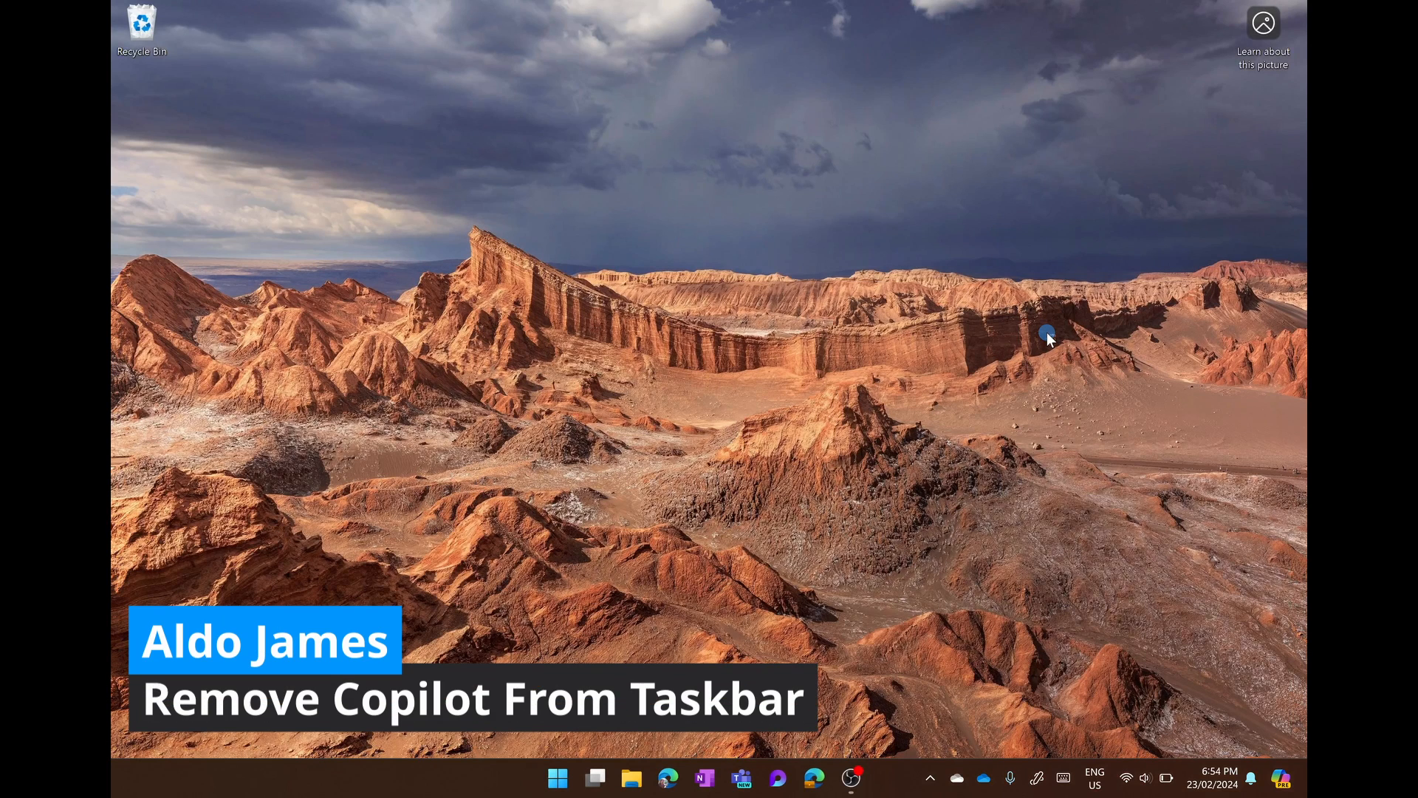
mouse_move(1030, 353)
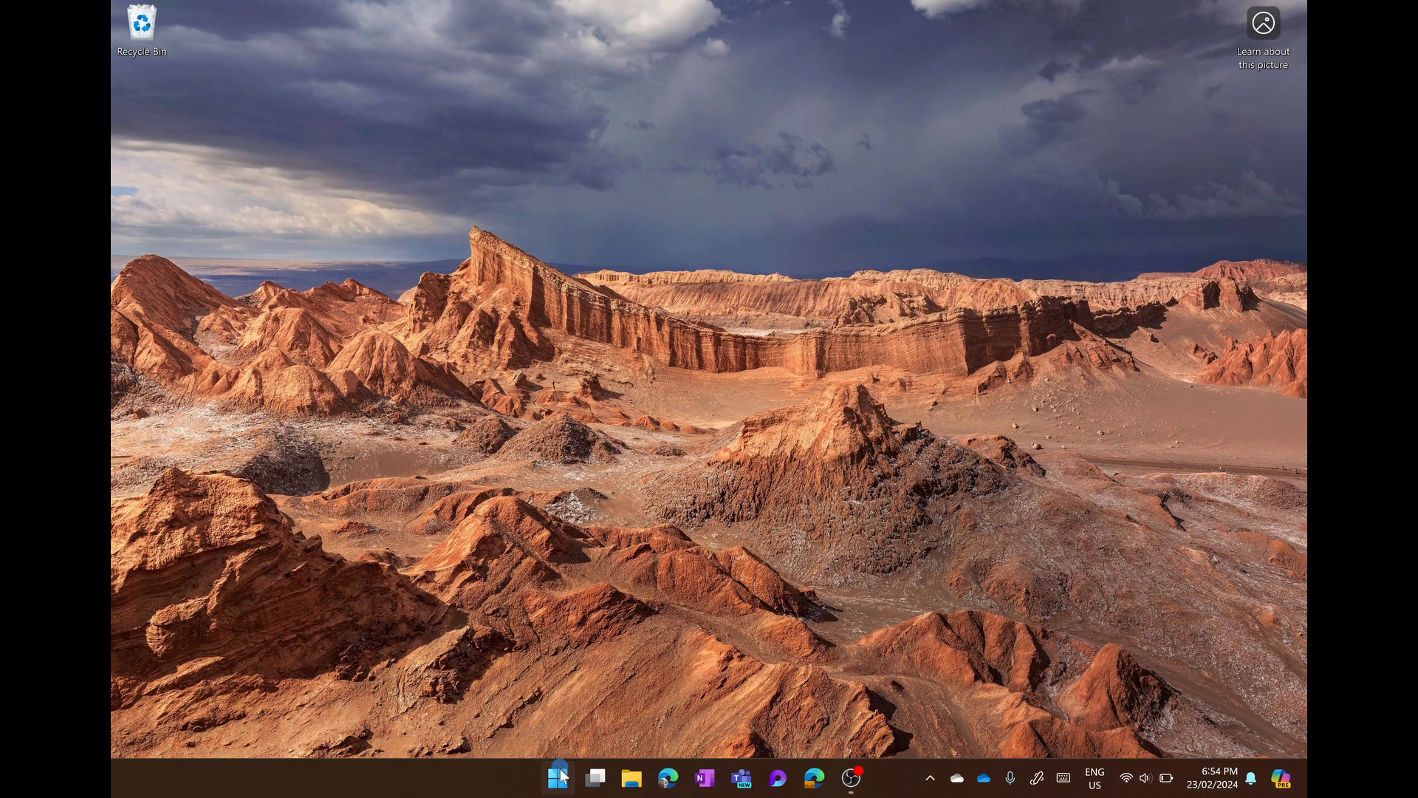
Step: Reach the Personalization > Taskbar page in Settings from the Start menu
left_click(559, 775)
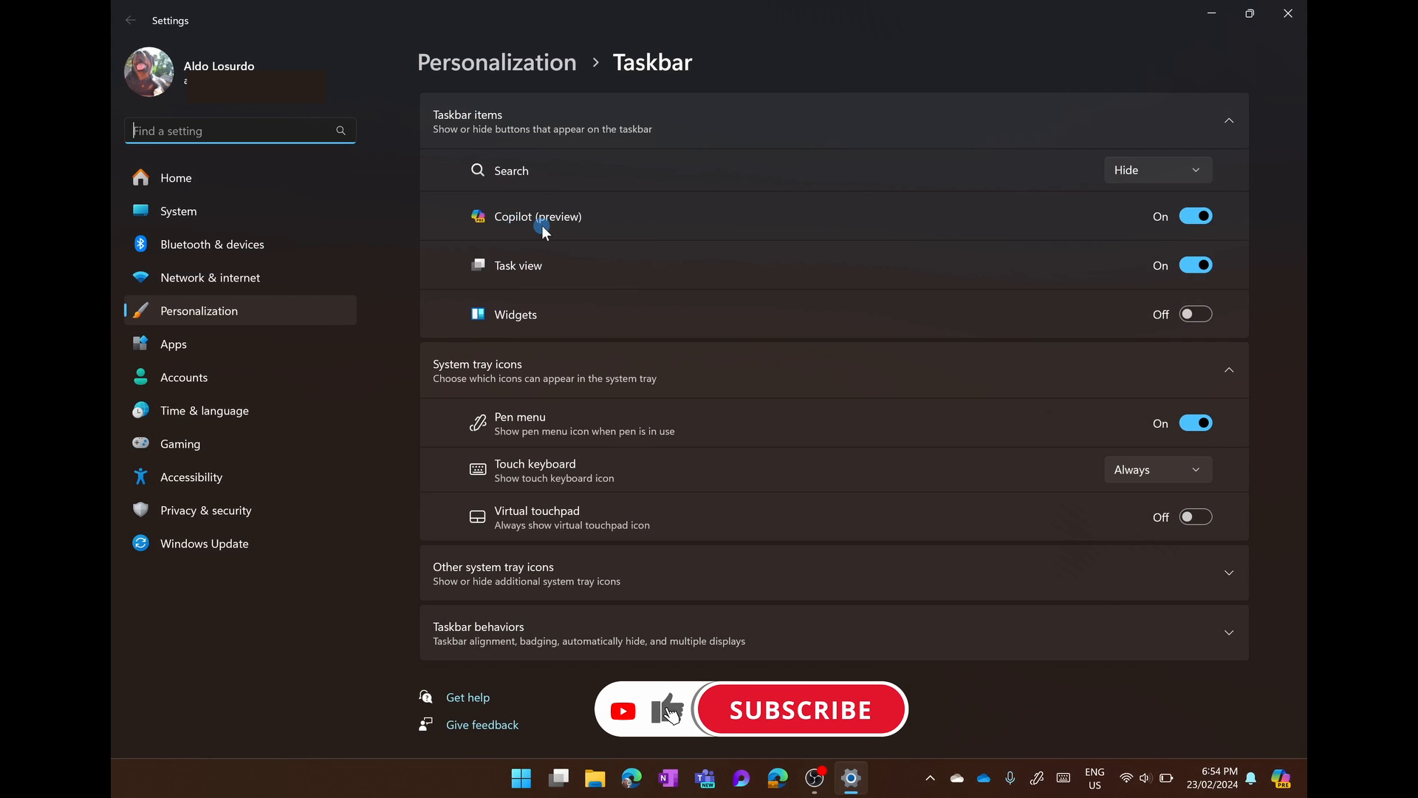
Step: Switch the Copilot (preview) taskbar item to Off
left_click(1193, 215)
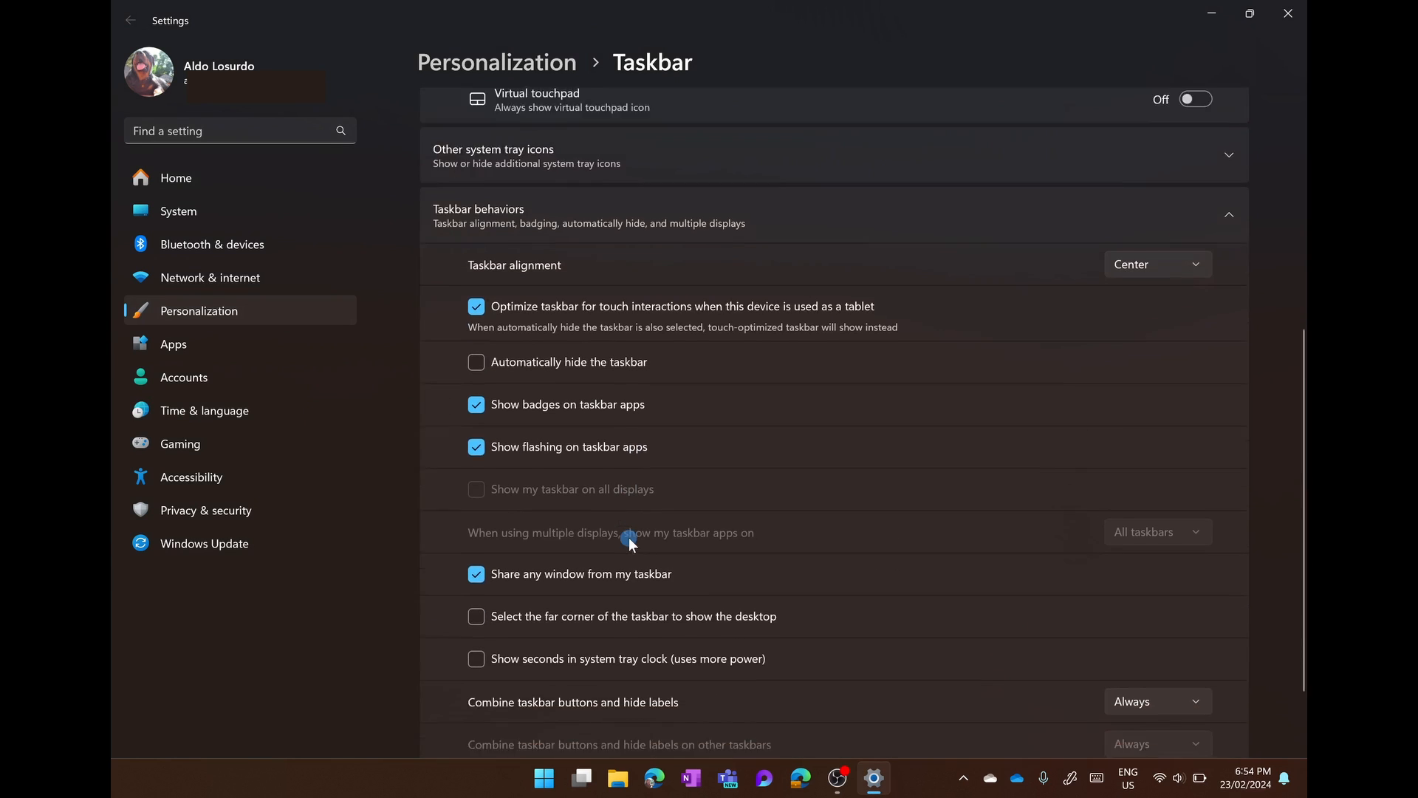
Step: Enable 'Select the far corner of the taskbar to show the desktop' and test it, returning to Settings
scroll("down", 3)
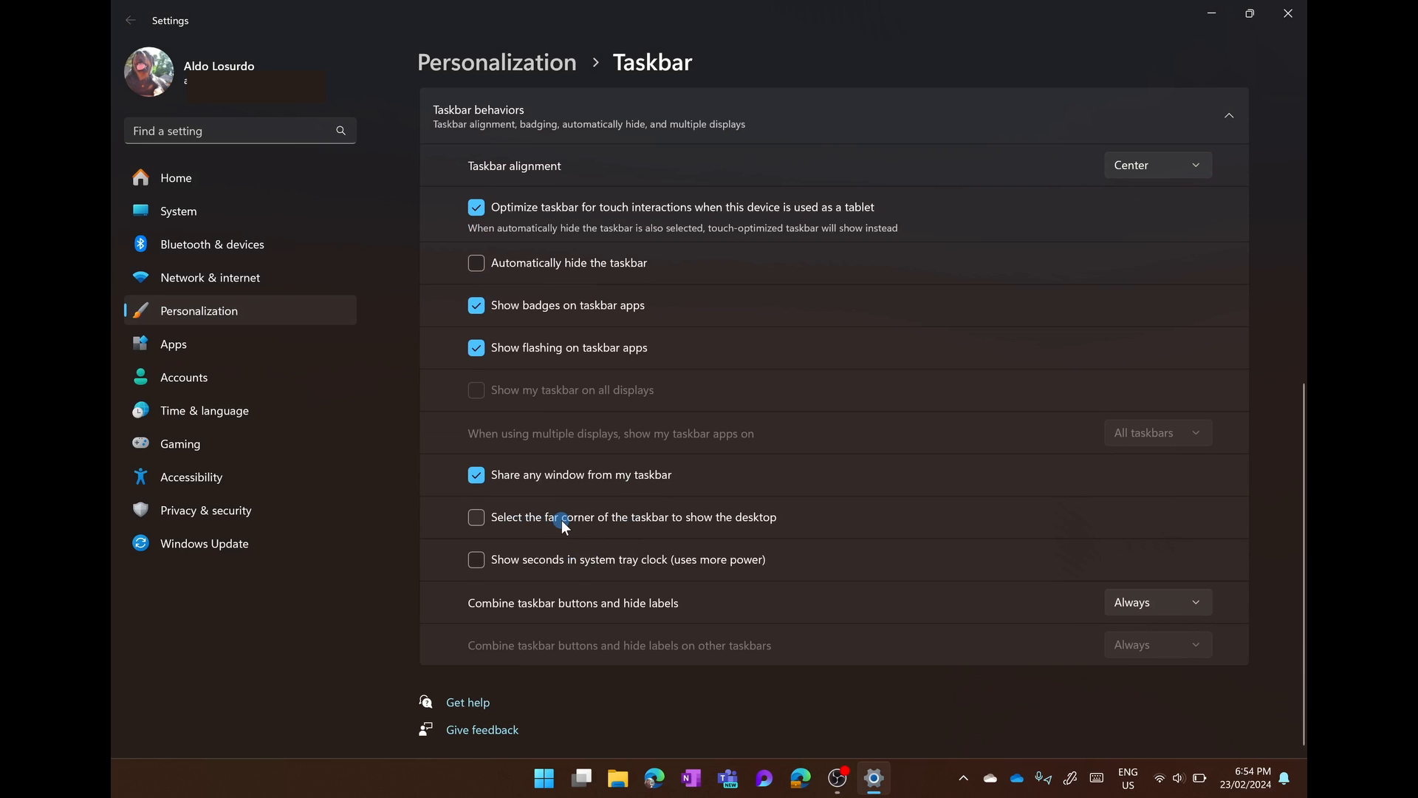
left_click(477, 517)
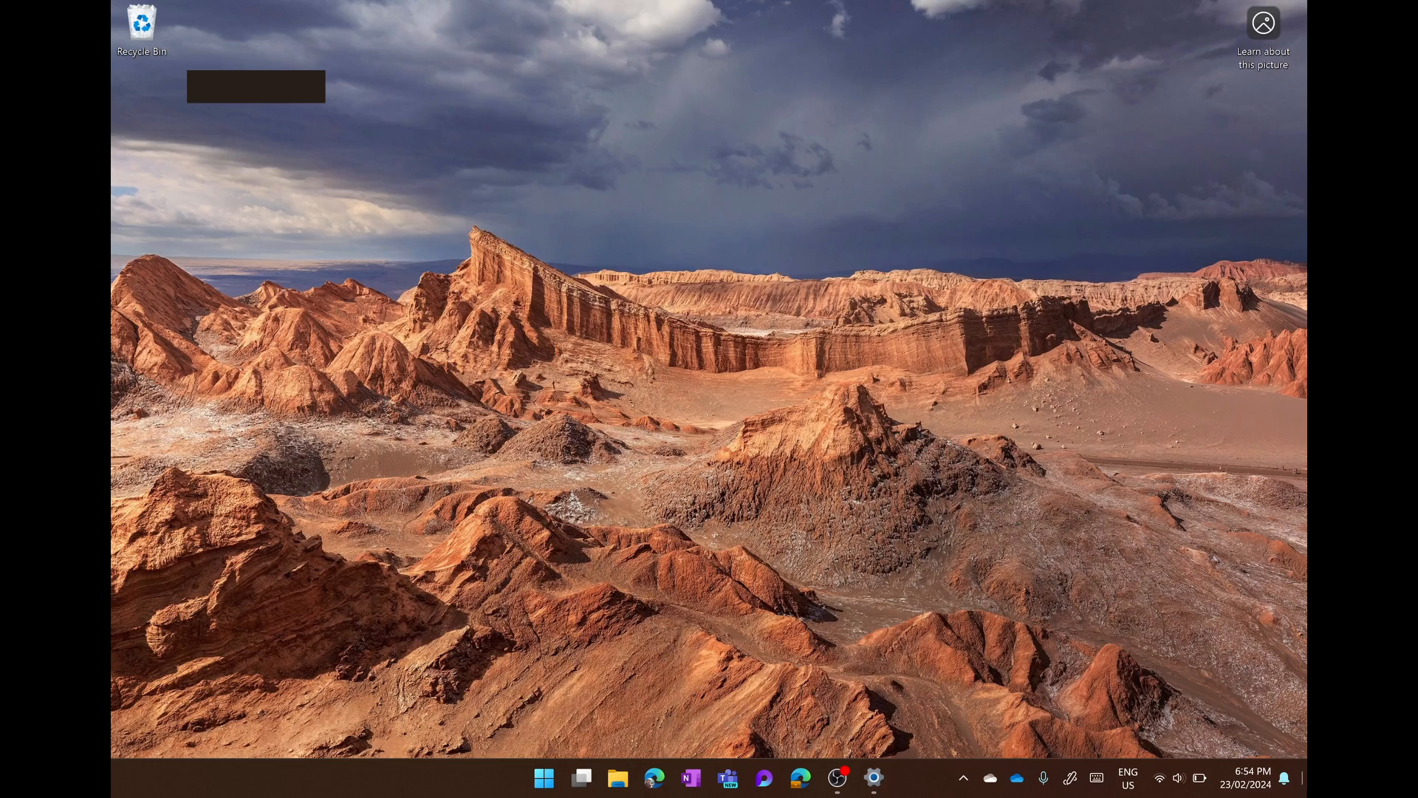
left_click(872, 778)
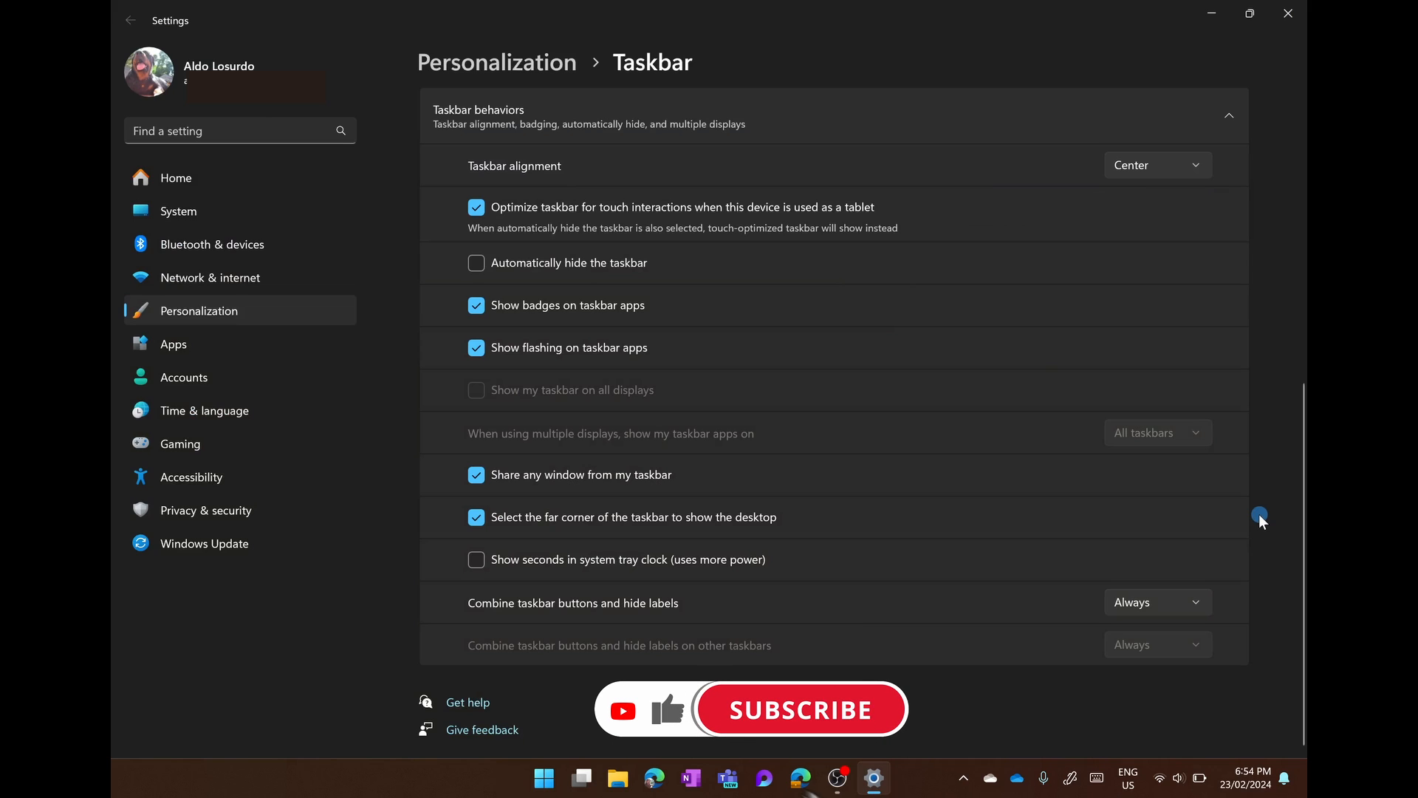
left_click(799, 709)
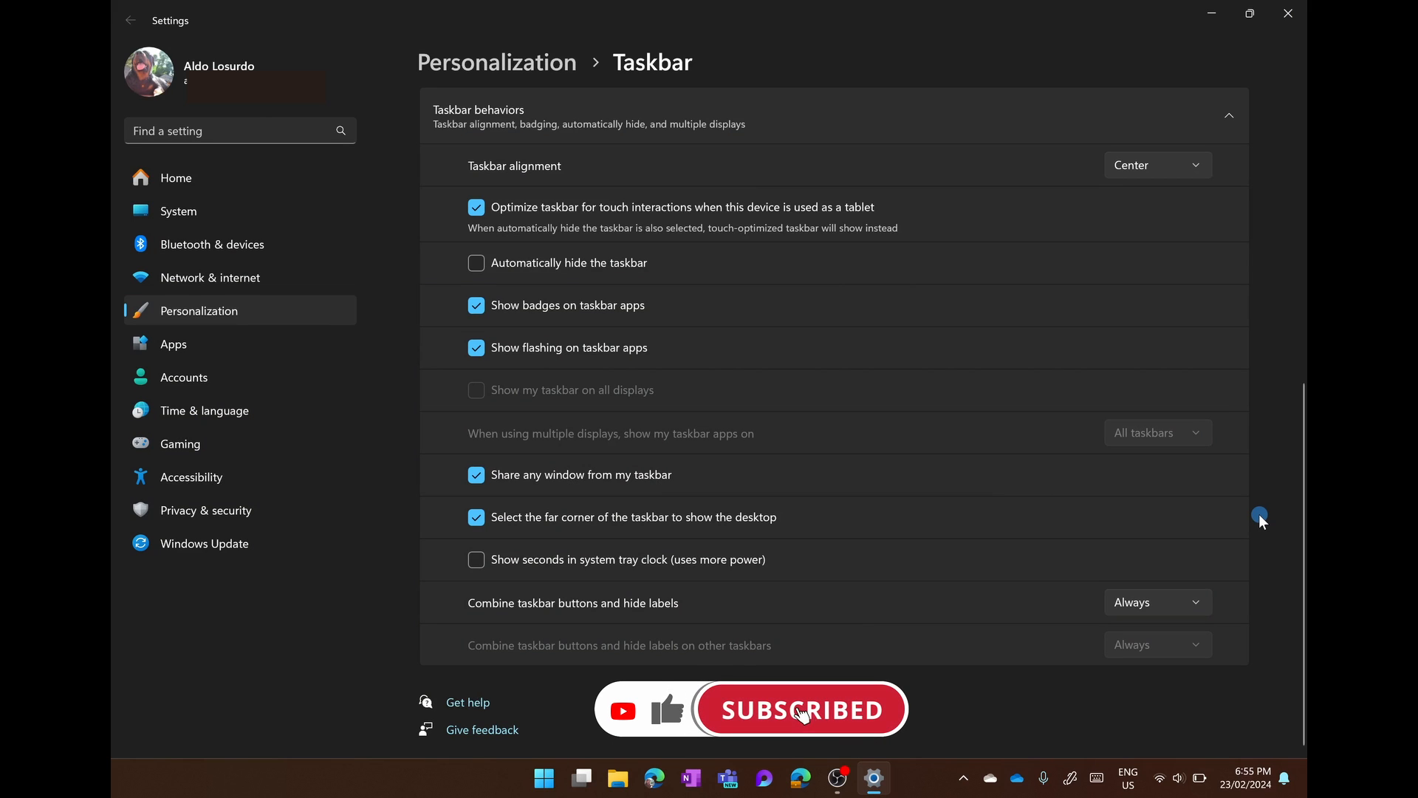